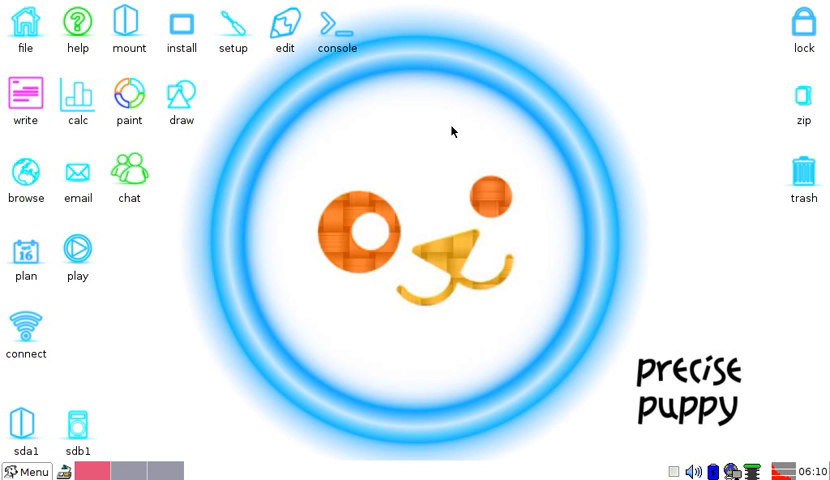
{"action": "mouse_move", "coordinate": [521, 296]}
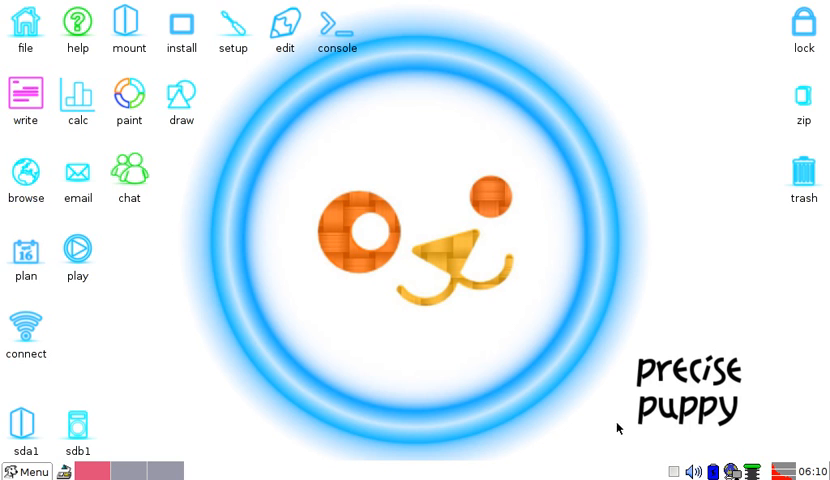
{"action": "mouse_move", "coordinate": [248, 256]}
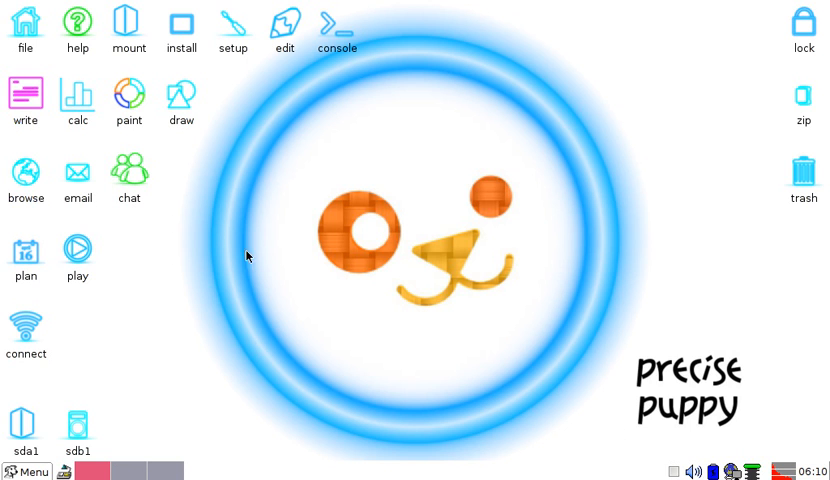
{"action": "mouse_move", "coordinate": [60, 468]}
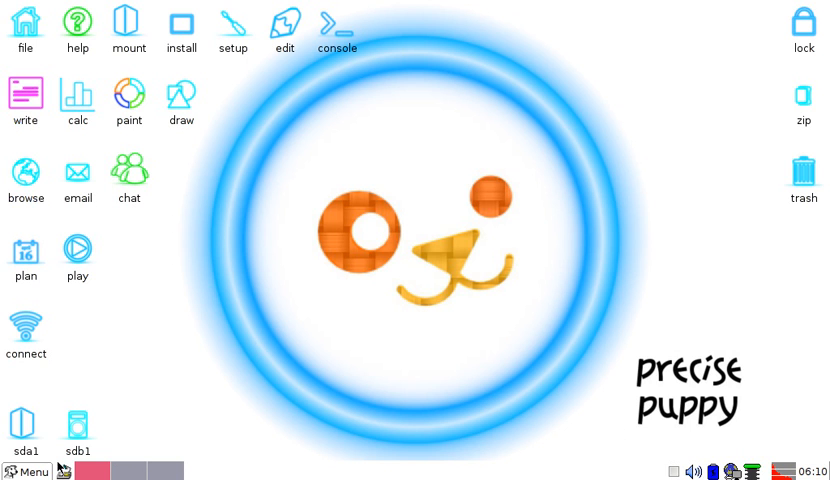
Launch SeaMonkey from the browse icon on the Puppy desktop
{"action": "left_click", "coordinate": [26, 472]}
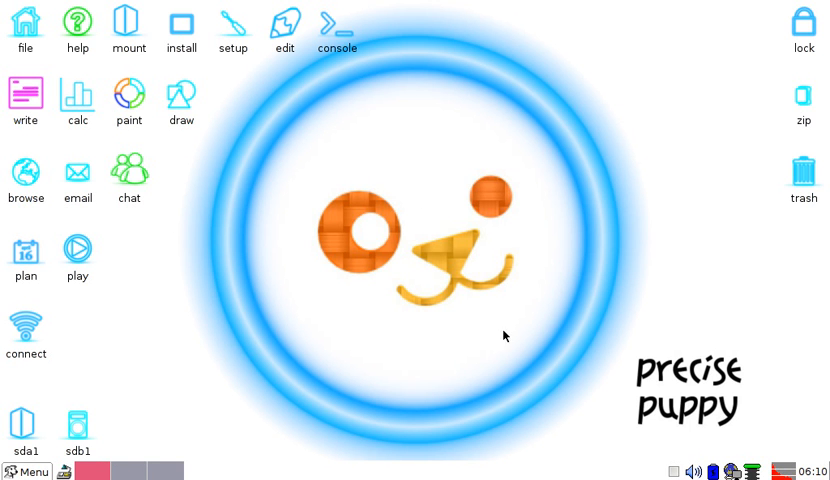
{"action": "mouse_move", "coordinate": [449, 210]}
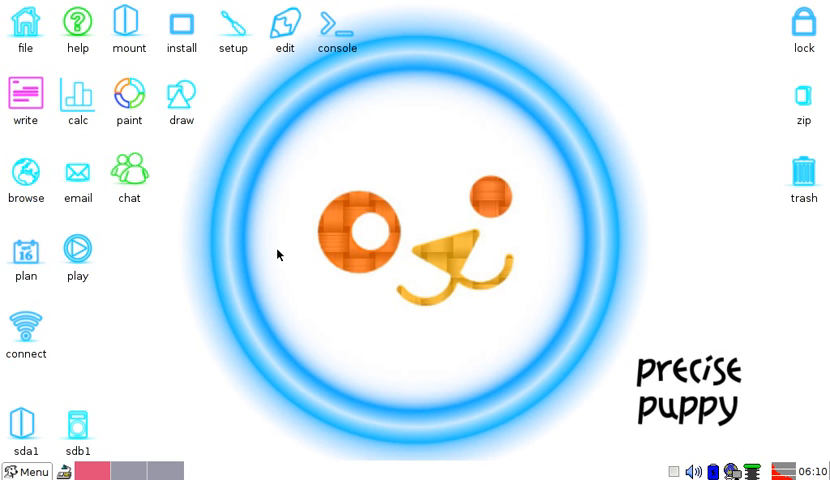
{"action": "mouse_move", "coordinate": [126, 229]}
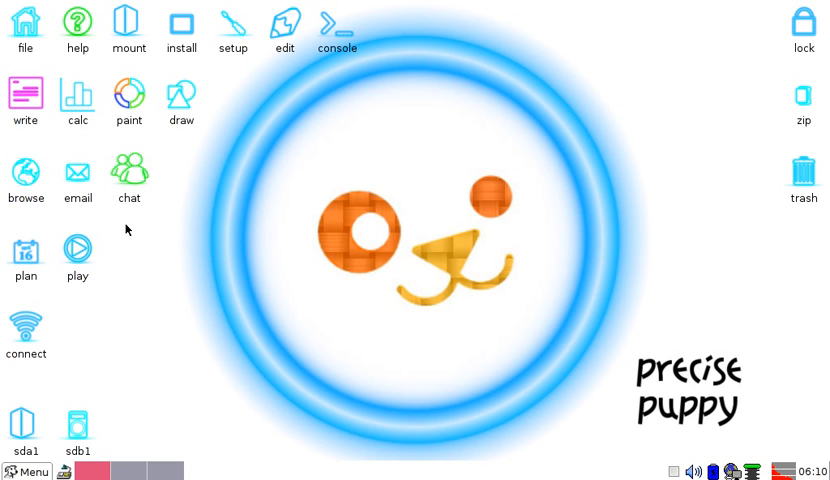
{"action": "mouse_move", "coordinate": [409, 64]}
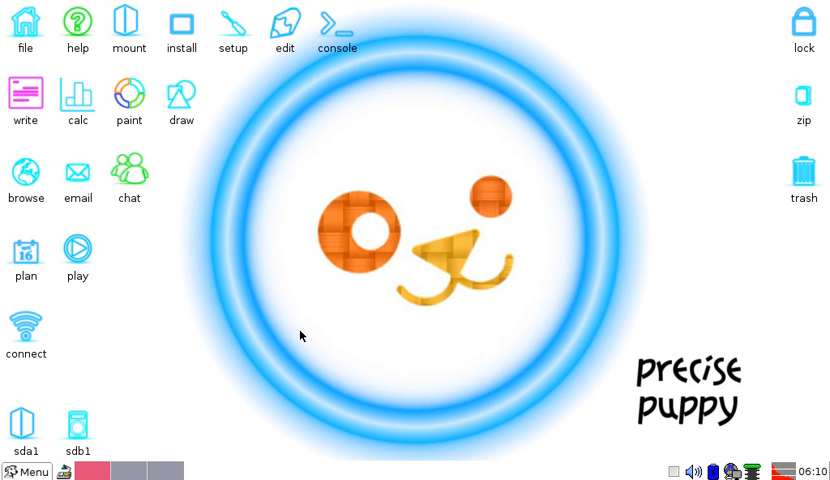
{"action": "mouse_move", "coordinate": [311, 165]}
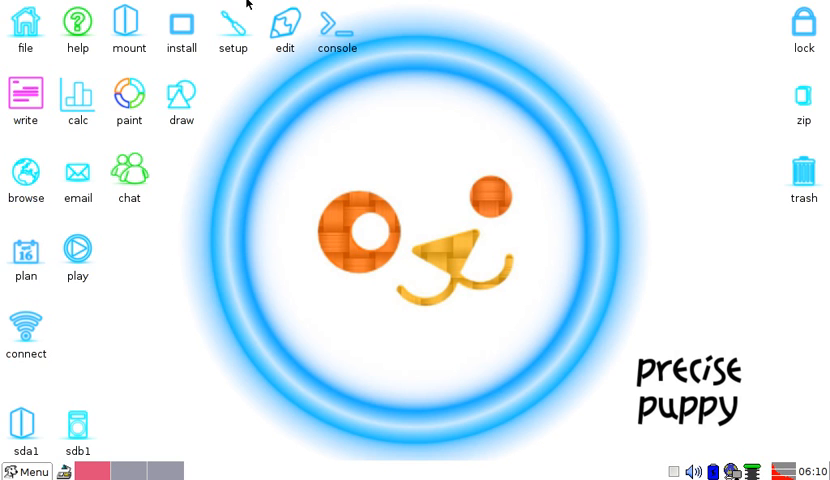
{"action": "mouse_move", "coordinate": [186, 223]}
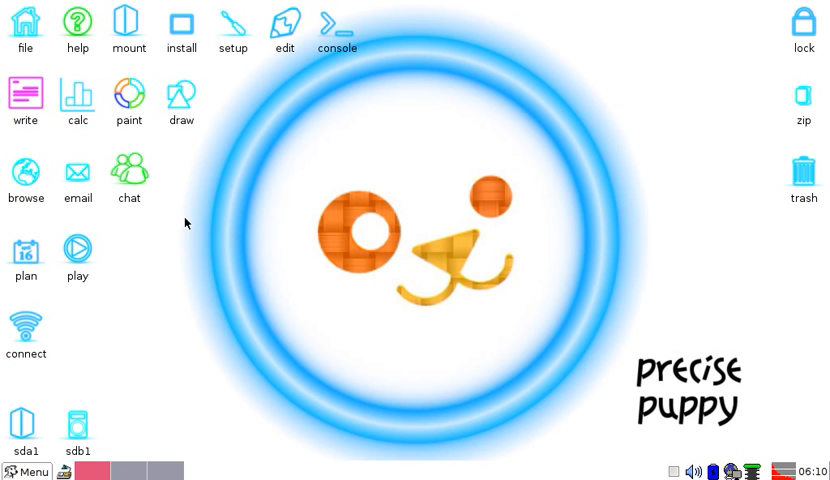
{"action": "mouse_move", "coordinate": [198, 197]}
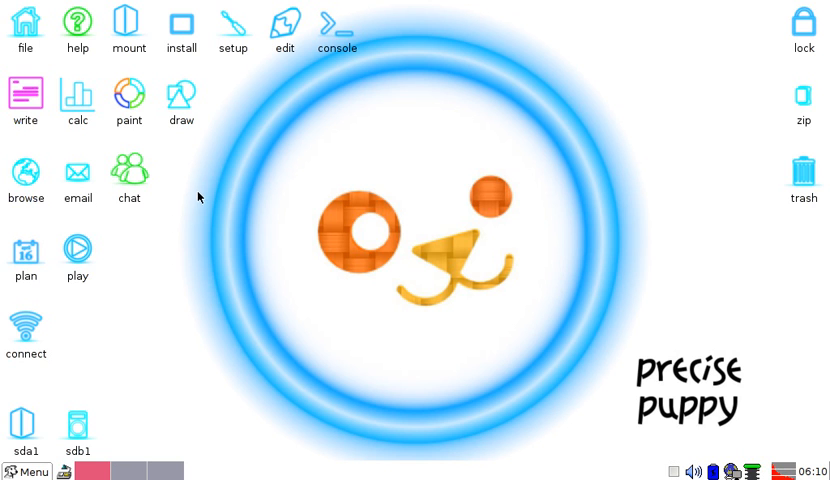
{"action": "mouse_move", "coordinate": [310, 222]}
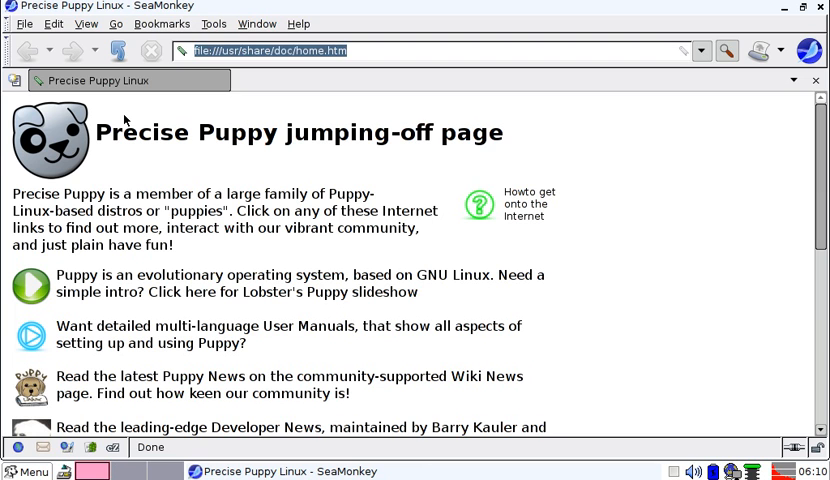
{"action": "type", "text": "google.com/search?q=google&ie=utf-8&oe=utf-8&aq=t&rls=org.mozilla:en-US:unc"}
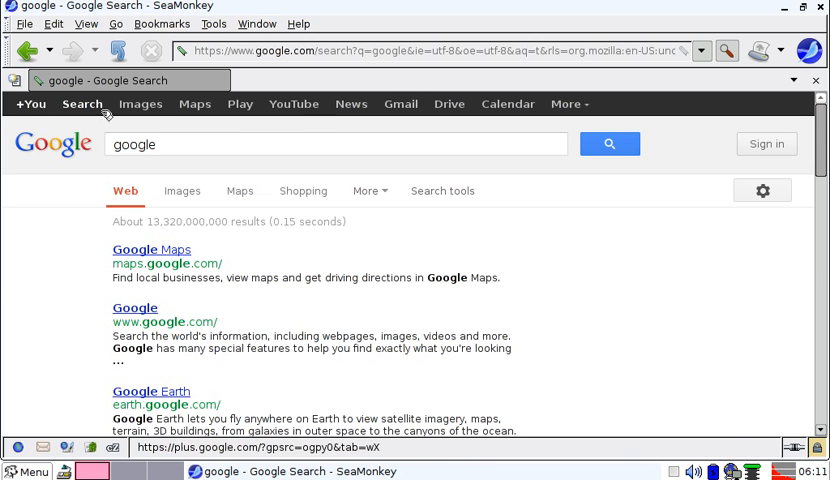
{"action": "scroll", "scroll_direction": "down", "scroll_amount": 3}
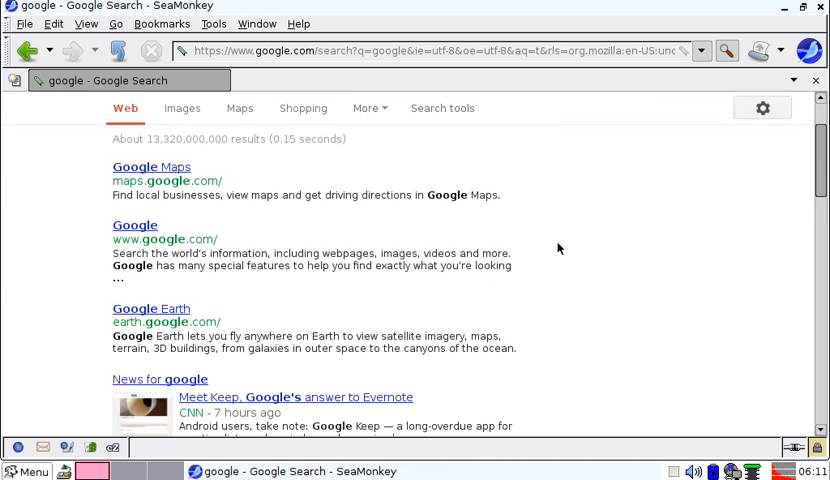
{"action": "scroll", "scroll_direction": "down", "scroll_amount": 3}
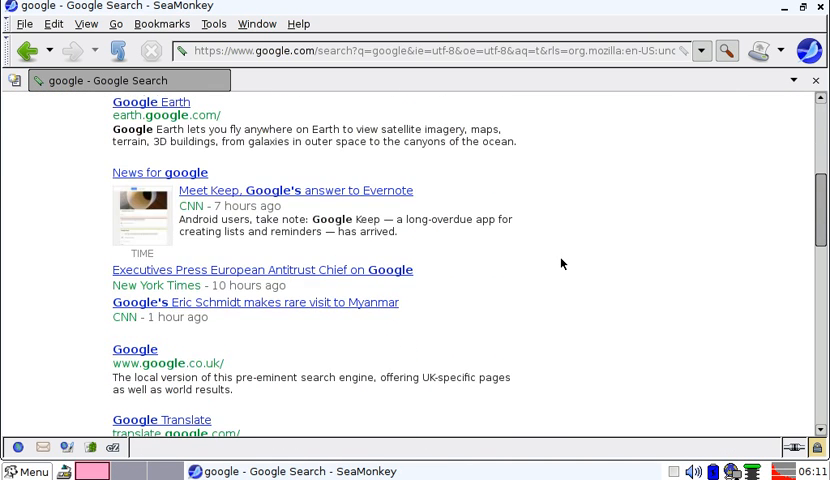
{"action": "left_click", "coordinate": [134, 348]}
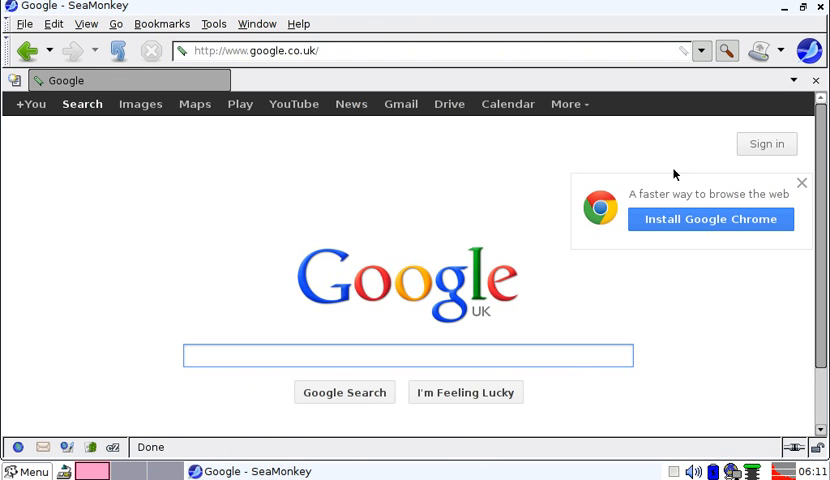
{"action": "left_click", "coordinate": [407, 355]}
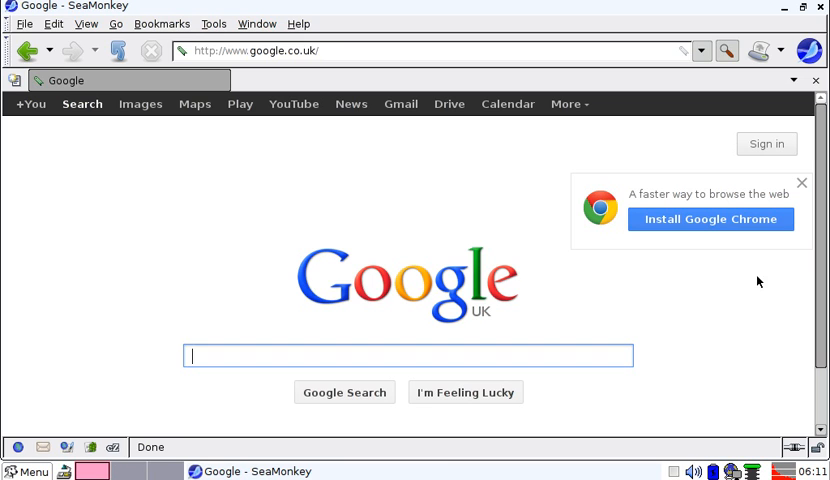
{"action": "mouse_move", "coordinate": [458, 208]}
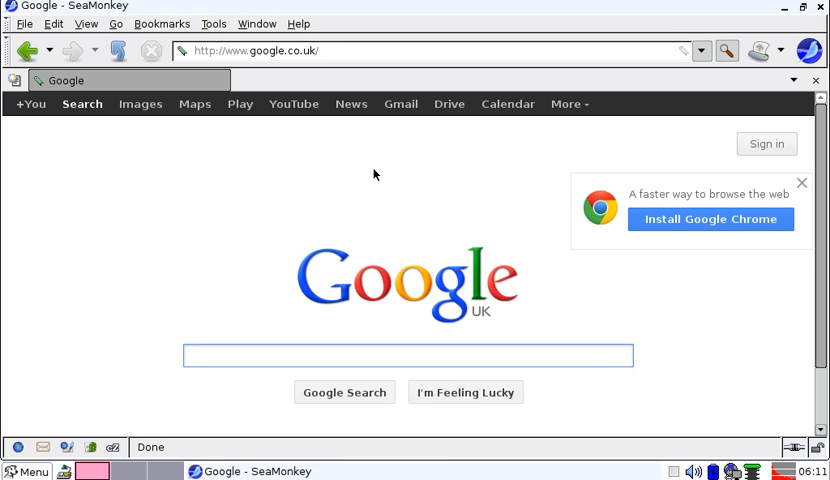
{"action": "mouse_move", "coordinate": [379, 183]}
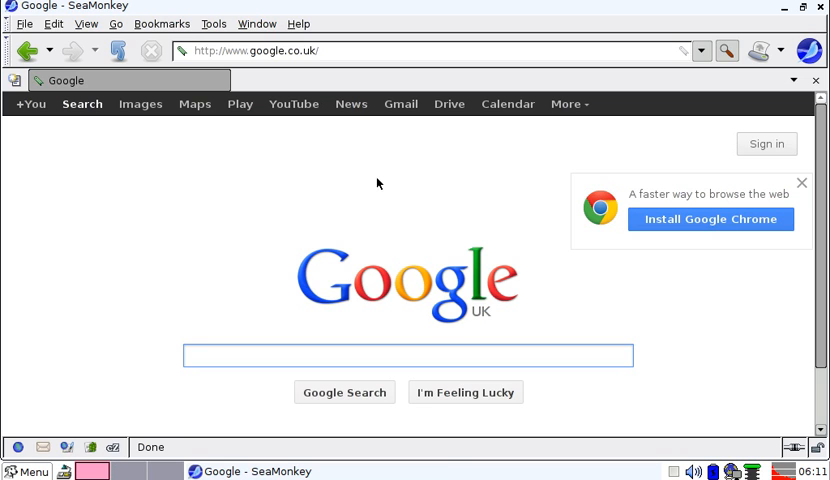
{"action": "mouse_move", "coordinate": [314, 172]}
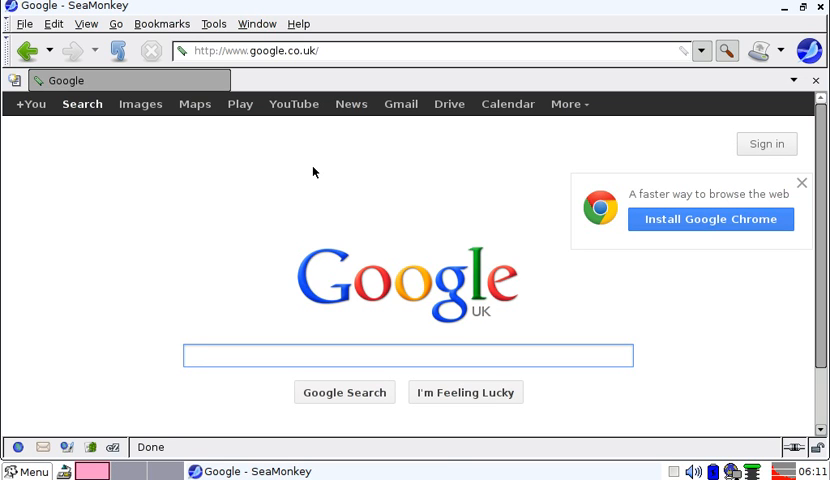
{"action": "mouse_move", "coordinate": [325, 190]}
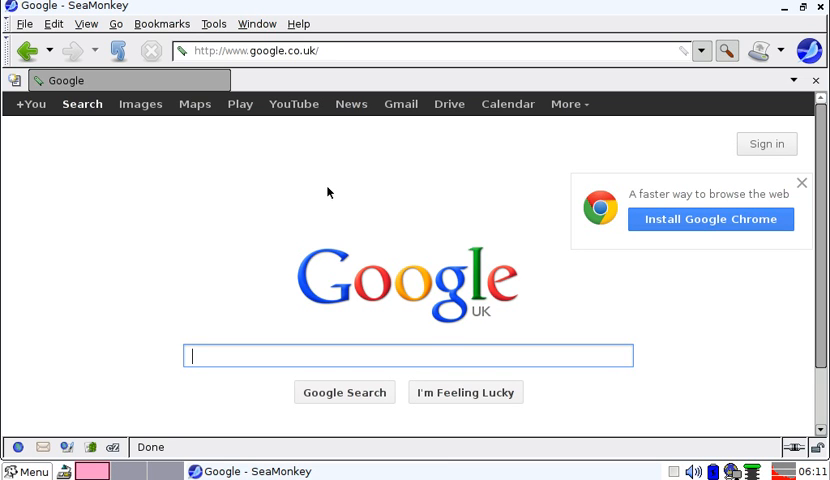
{"action": "mouse_move", "coordinate": [341, 196]}
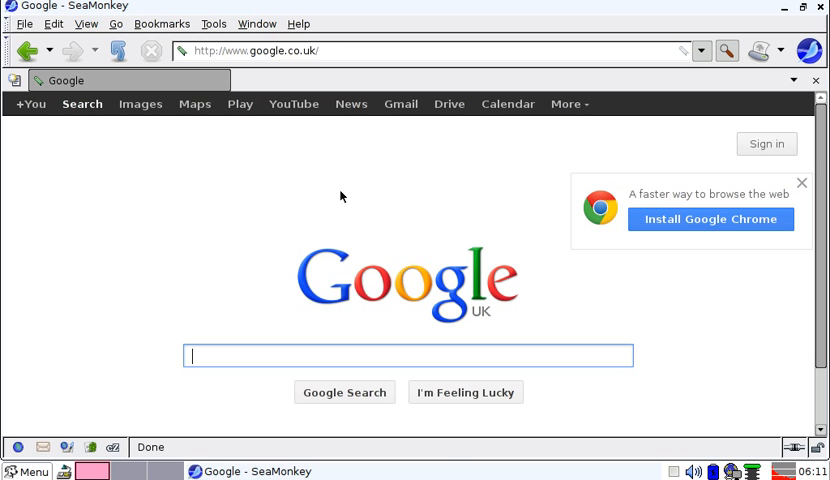
{"action": "mouse_move", "coordinate": [72, 119]}
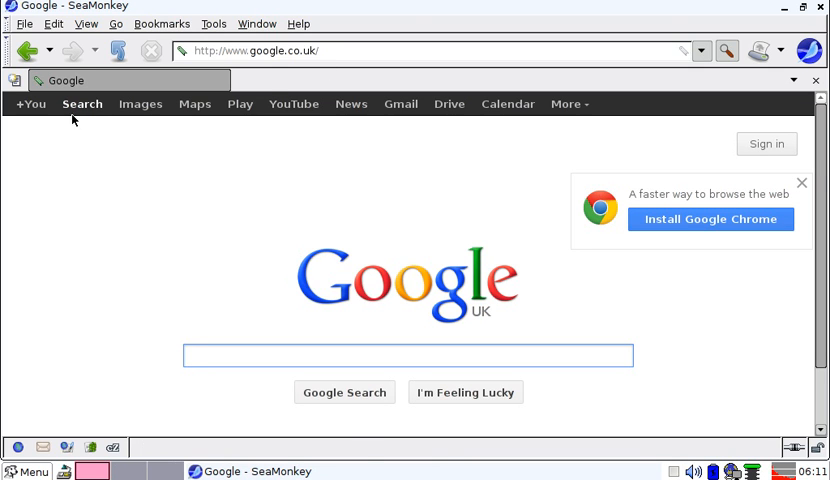
{"action": "left_click", "coordinate": [239, 104]}
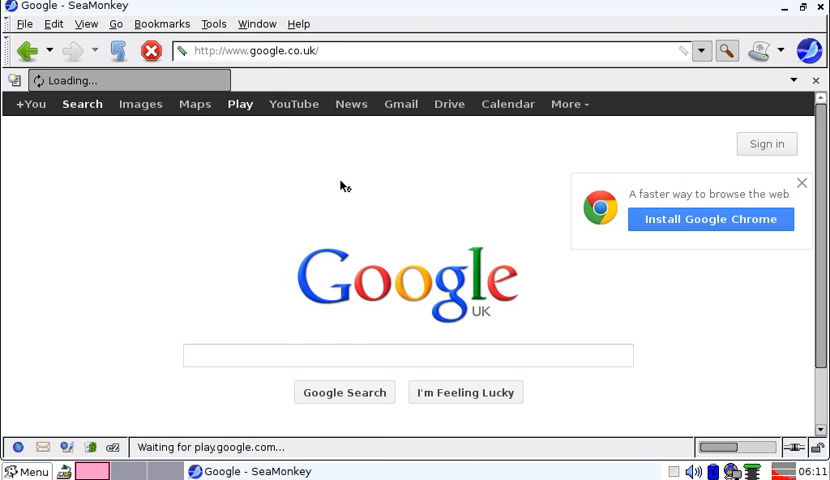
{"action": "left_click", "coordinate": [240, 104]}
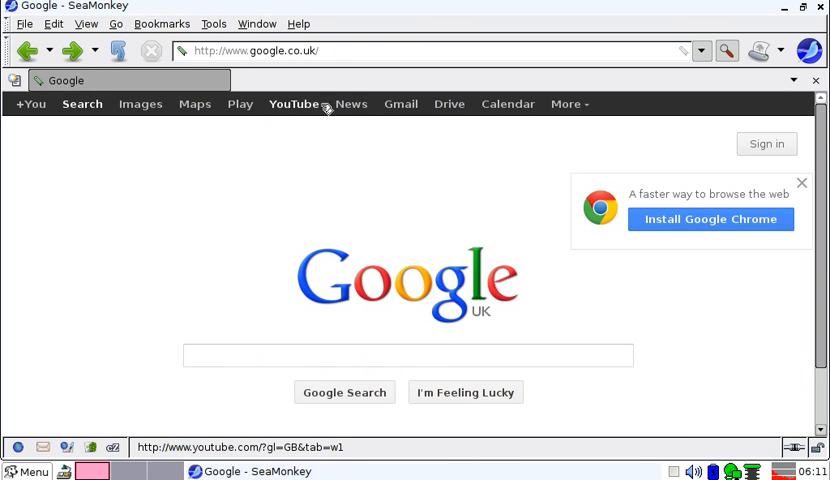
{"action": "left_click", "coordinate": [293, 104]}
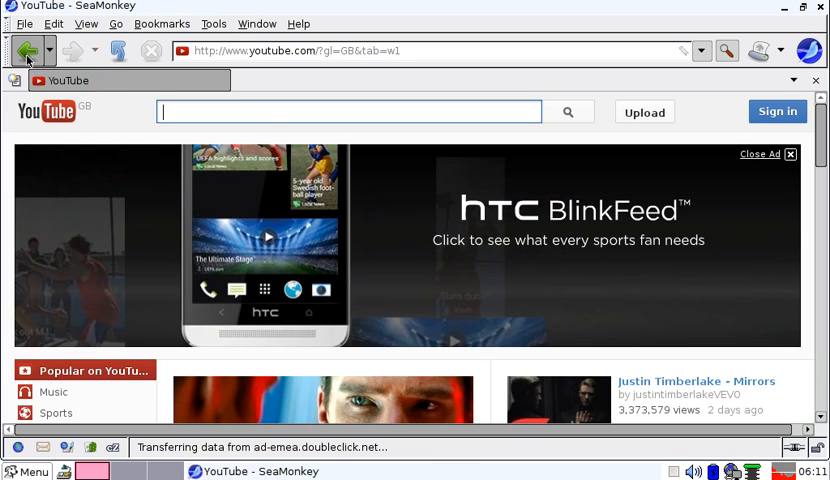
{"action": "left_click", "coordinate": [30, 51]}
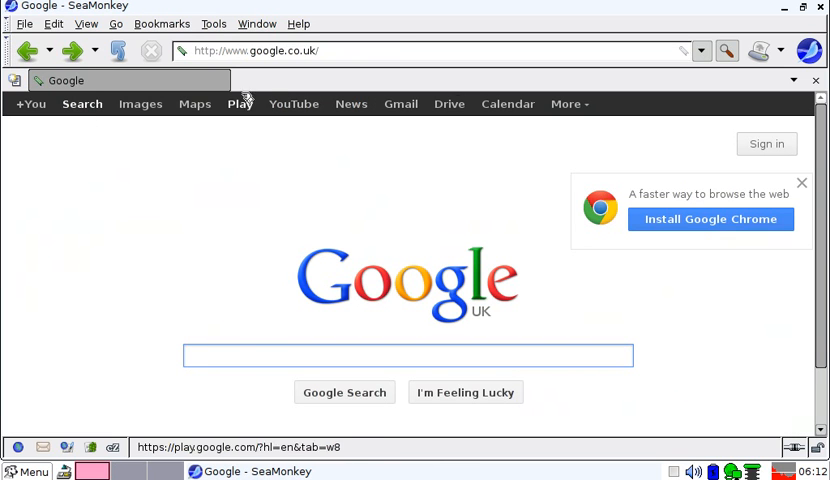
{"action": "mouse_move", "coordinate": [401, 104]}
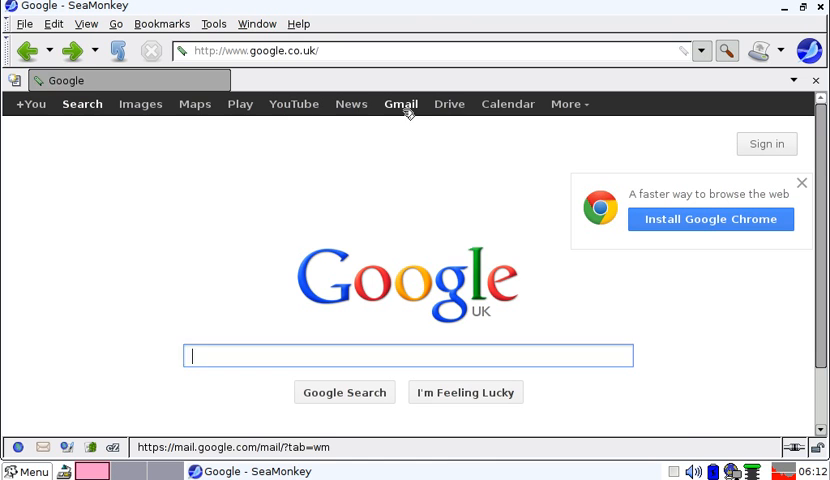
Open the Gmail sign-in page and scroll through its feature list
{"action": "left_click", "coordinate": [400, 104]}
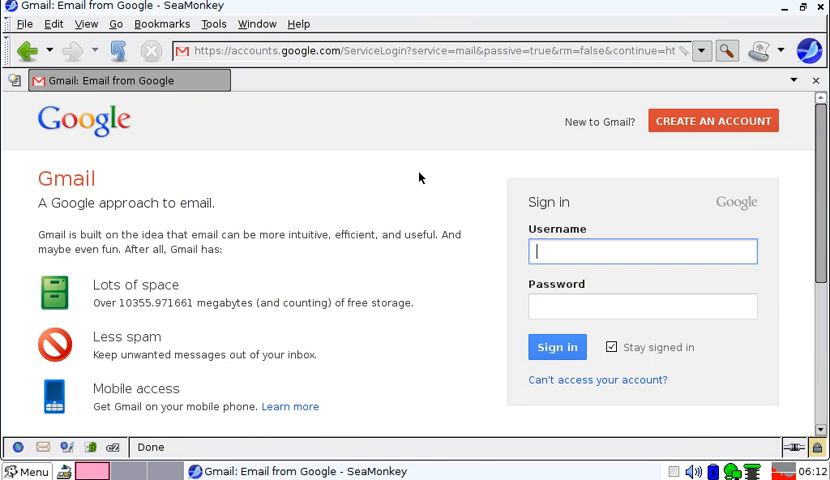
{"action": "scroll", "scroll_direction": "down", "scroll_amount": 3}
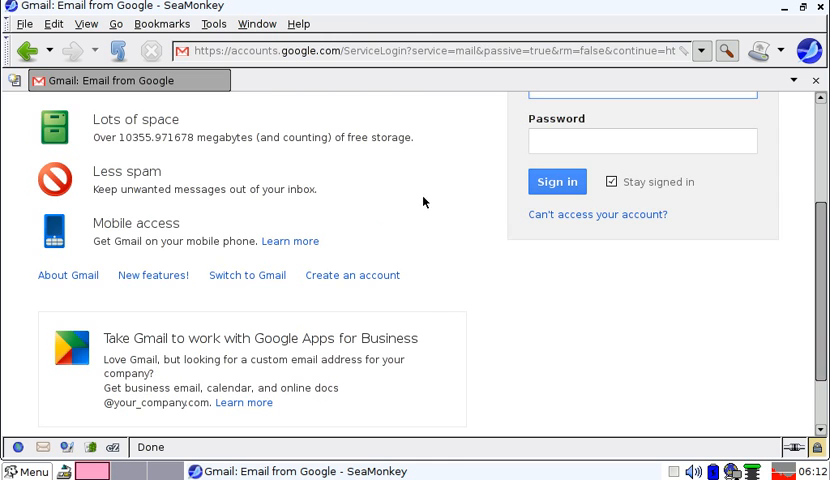
{"action": "scroll", "scroll_direction": "up", "scroll_amount": 3}
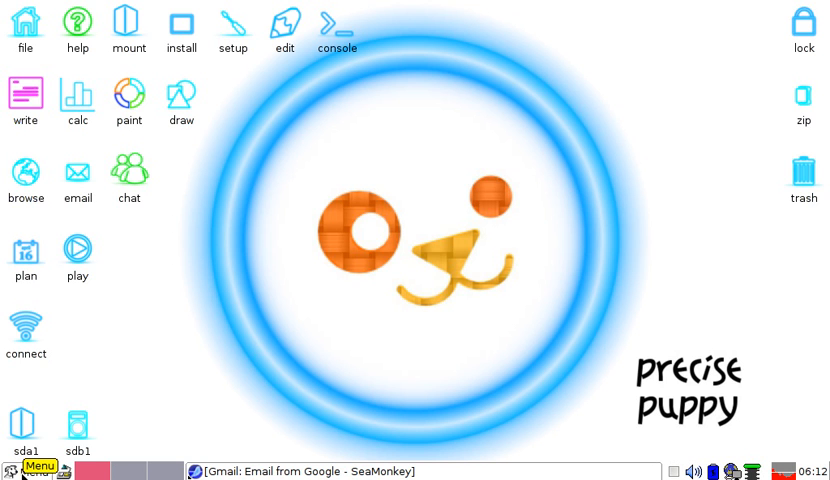
Restore SeaMonkey from the taskbar and go back to the Google UK homepage
{"action": "left_click", "coordinate": [39, 467]}
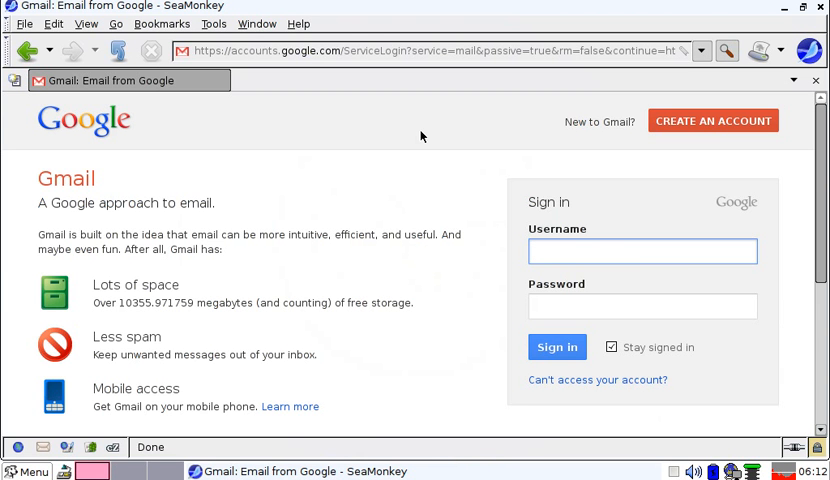
{"action": "left_click", "coordinate": [642, 251]}
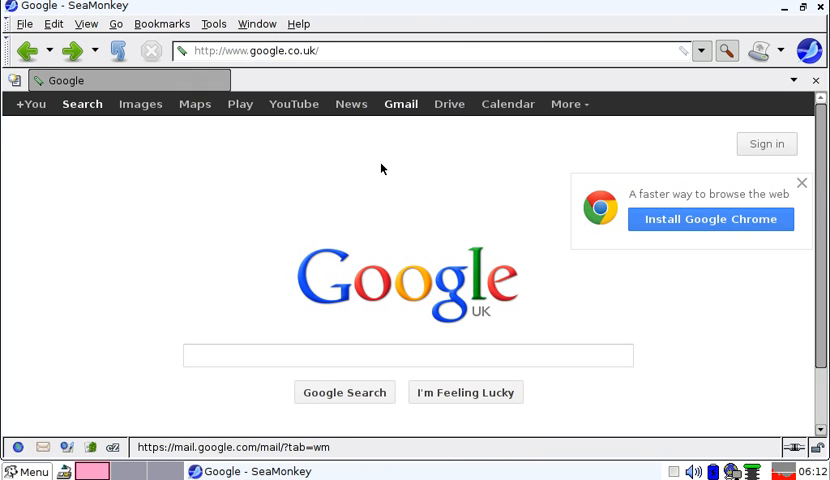
{"action": "mouse_move", "coordinate": [522, 109]}
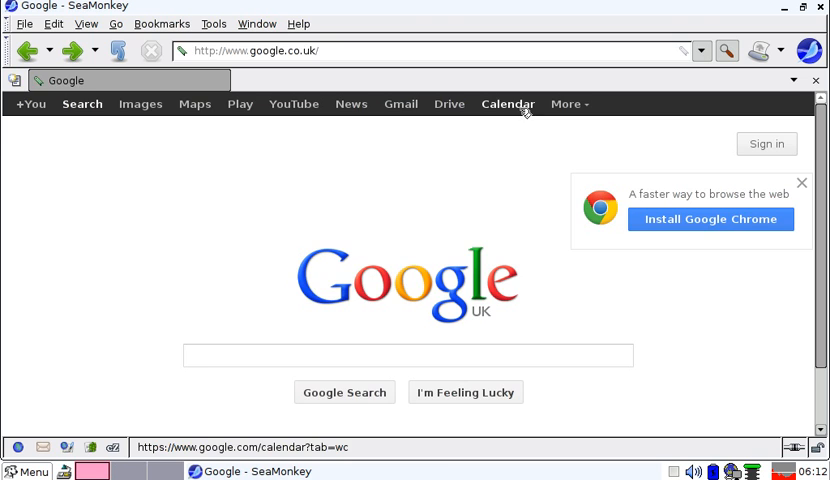
{"action": "left_click", "coordinate": [507, 104]}
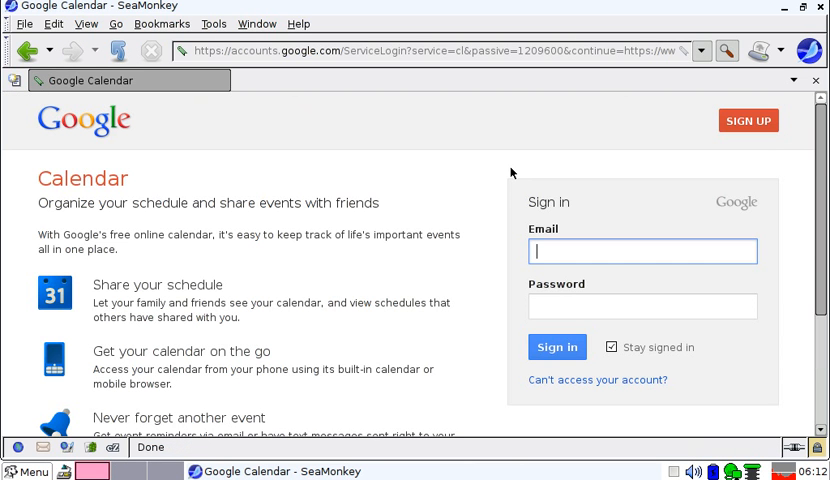
{"action": "mouse_move", "coordinate": [276, 186]}
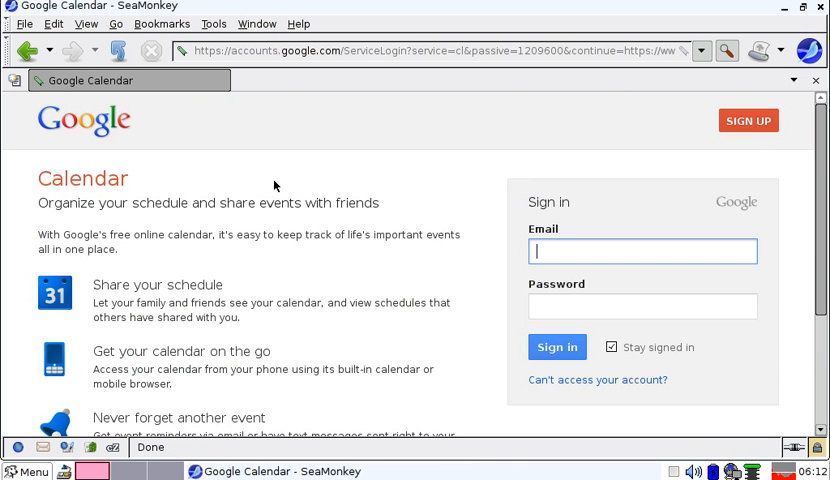
{"action": "mouse_move", "coordinate": [338, 131]}
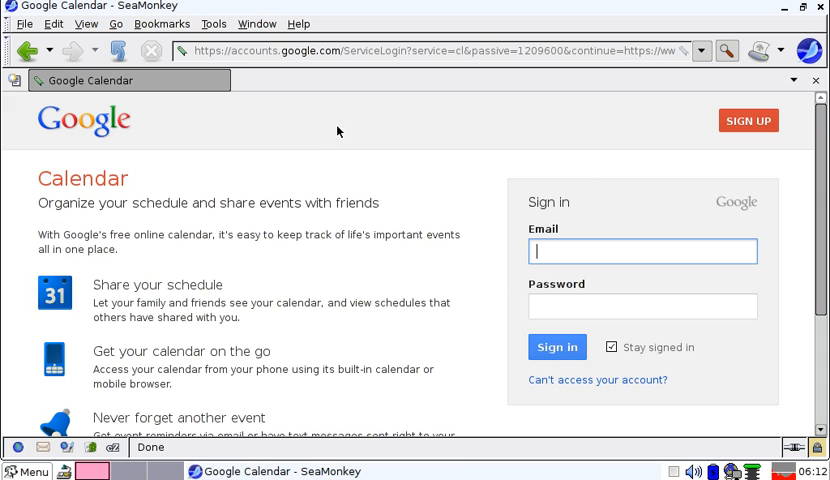
{"action": "mouse_move", "coordinate": [332, 131]}
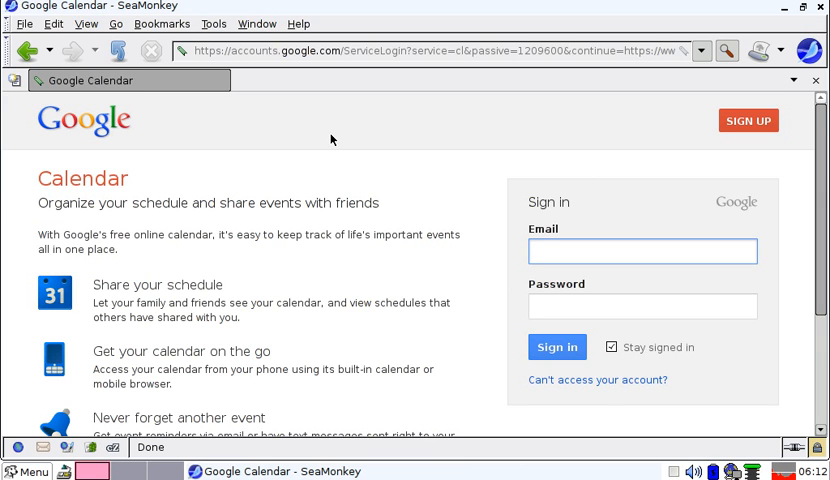
{"action": "mouse_move", "coordinate": [330, 148]}
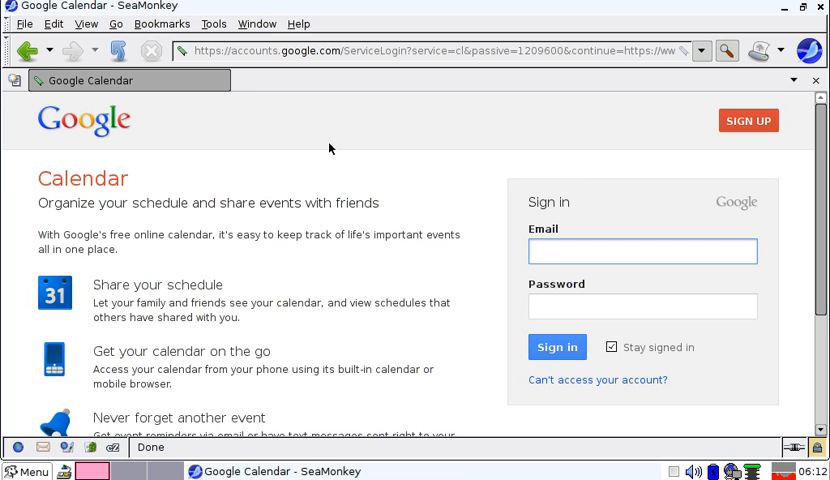
{"action": "left_click", "coordinate": [642, 251]}
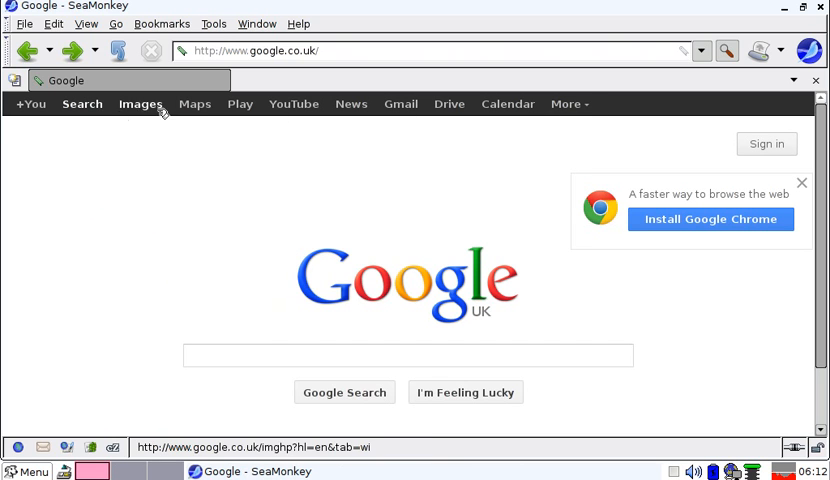
Open Google Images and enter 'debian' as the image search query
{"action": "left_click", "coordinate": [140, 104]}
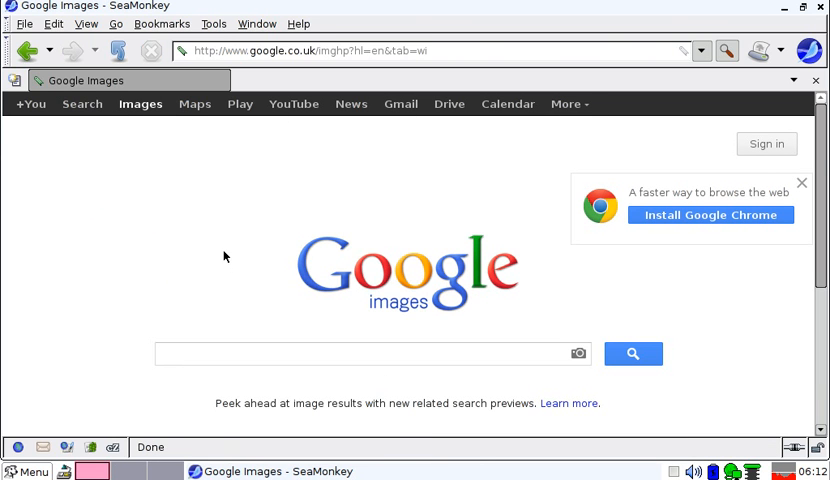
{"action": "left_click", "coordinate": [360, 353]}
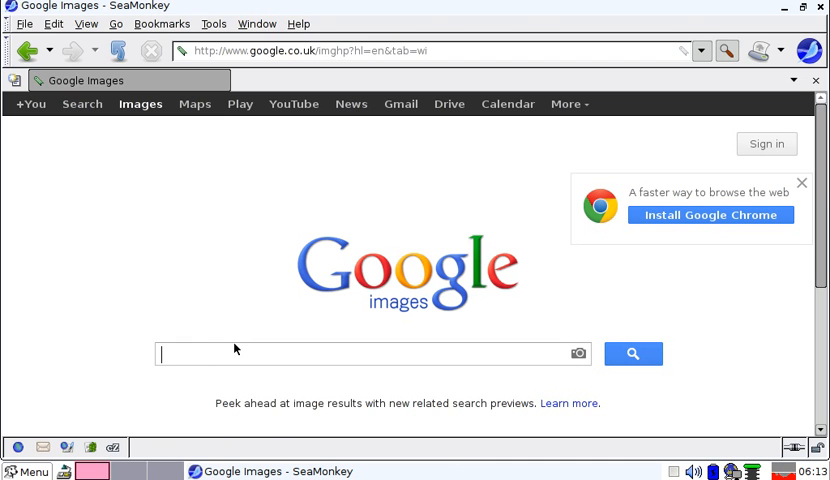
{"action": "type", "text": "debian"}
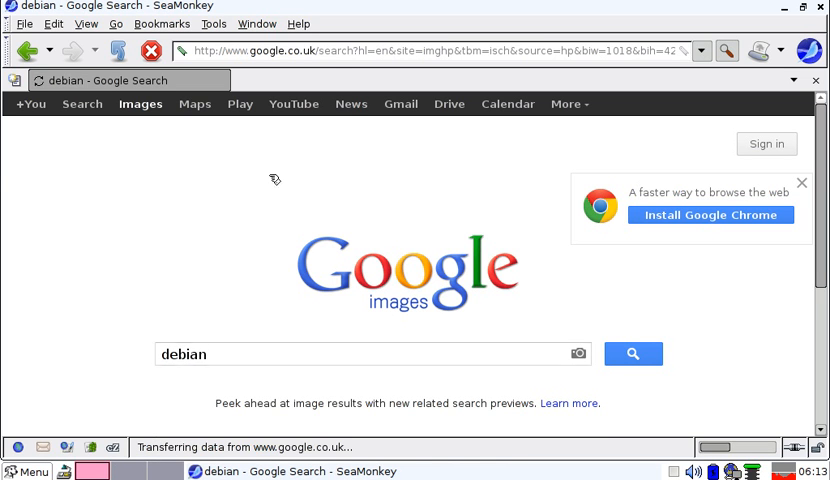
Scroll the debian image results and preview the snowy owl picture from cathbard.com
{"action": "left_click", "coordinate": [632, 353]}
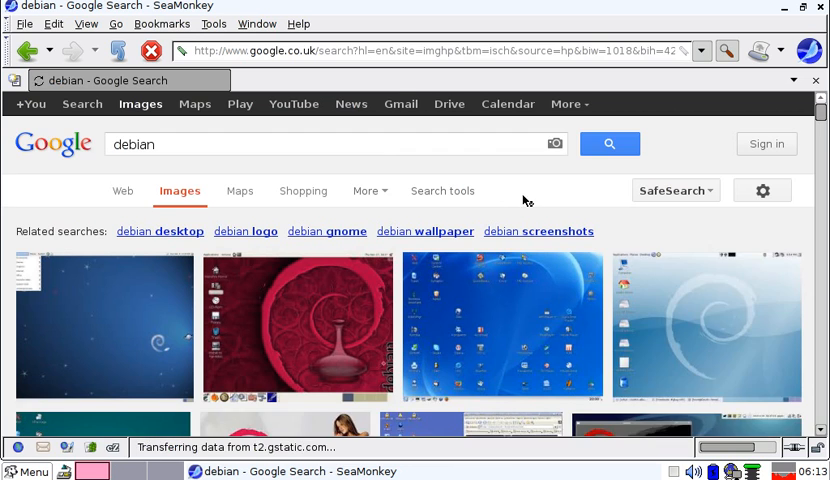
{"action": "scroll", "scroll_direction": "down", "scroll_amount": 3}
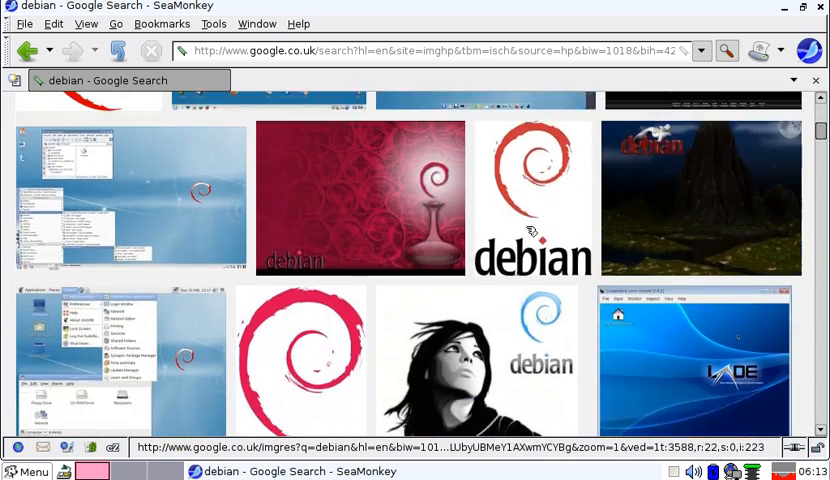
{"action": "scroll", "scroll_direction": "down", "scroll_amount": 3}
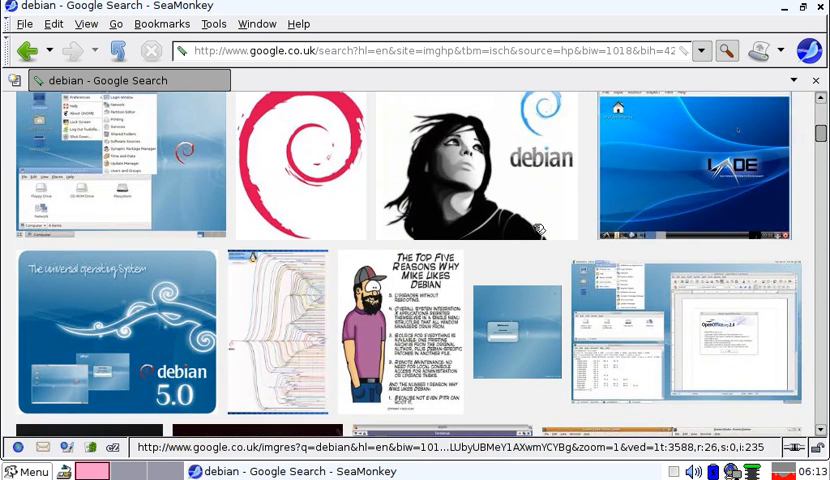
{"action": "scroll", "scroll_direction": "down", "scroll_amount": 3}
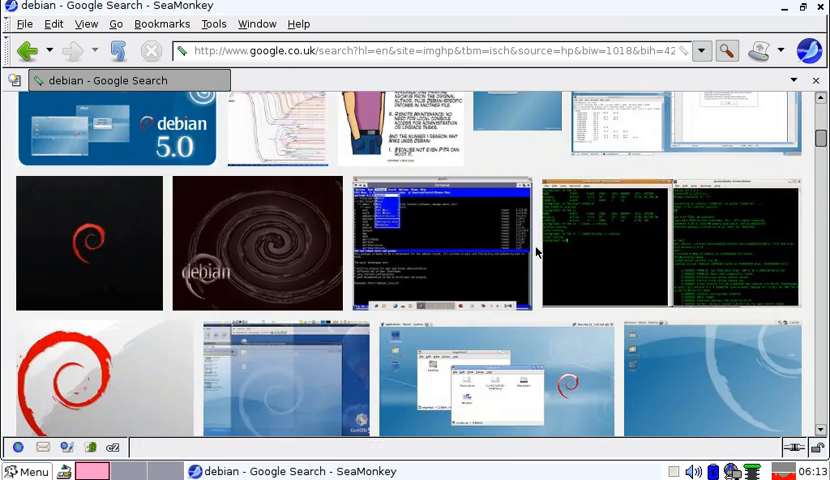
{"action": "scroll", "scroll_direction": "down", "scroll_amount": 3}
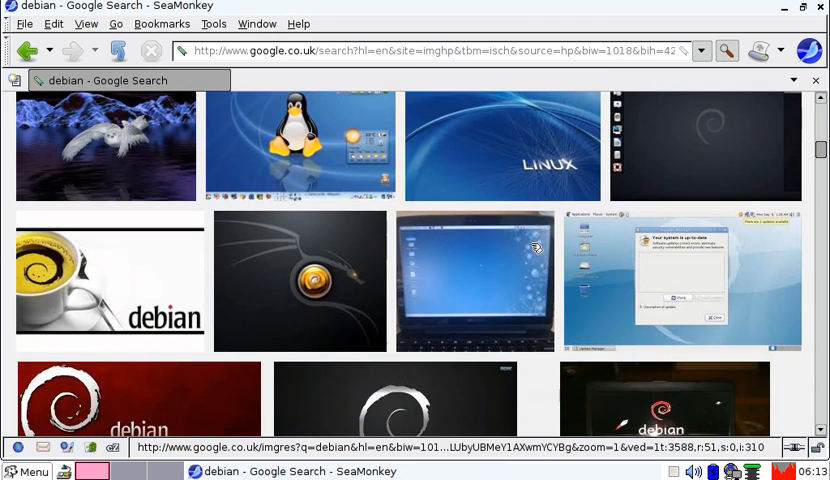
{"action": "left_click", "coordinate": [105, 145]}
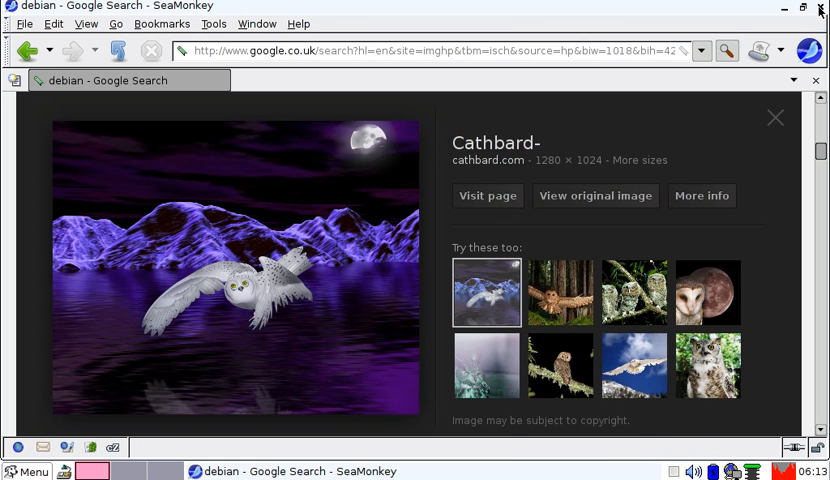
Close the SeaMonkey window, returning to the empty Puppy desktop
{"action": "left_click", "coordinate": [820, 9]}
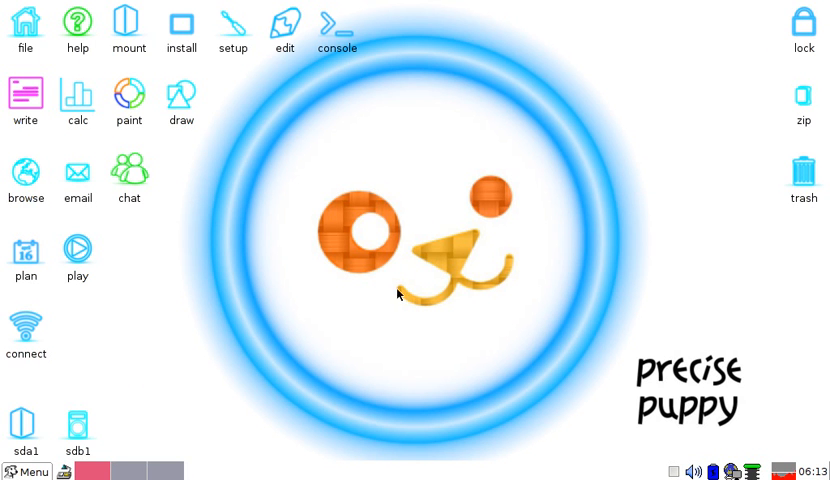
{"action": "left_click", "coordinate": [26, 472]}
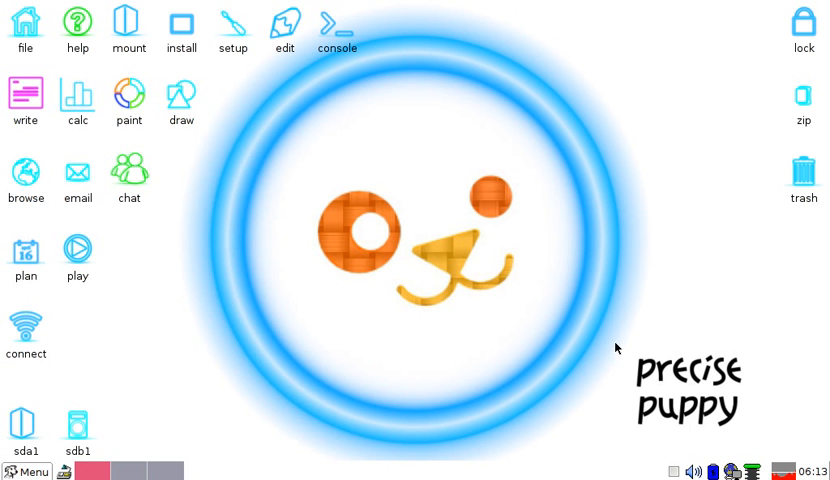
{"action": "mouse_move", "coordinate": [537, 291]}
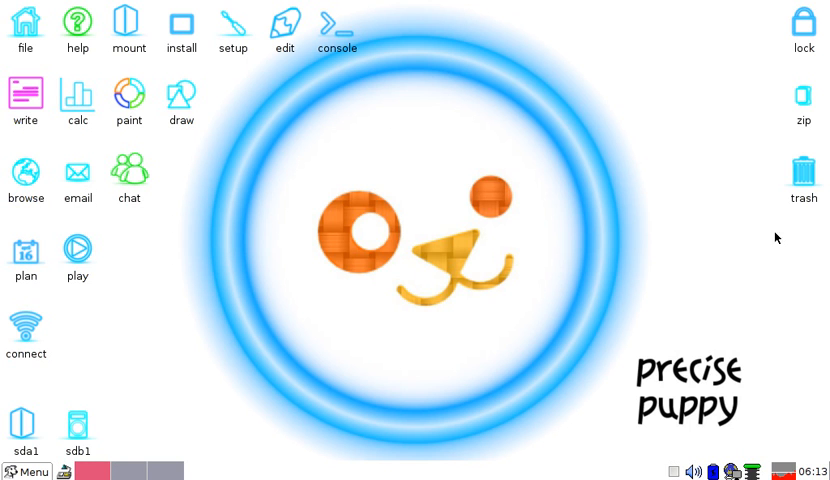
{"action": "mouse_move", "coordinate": [258, 309]}
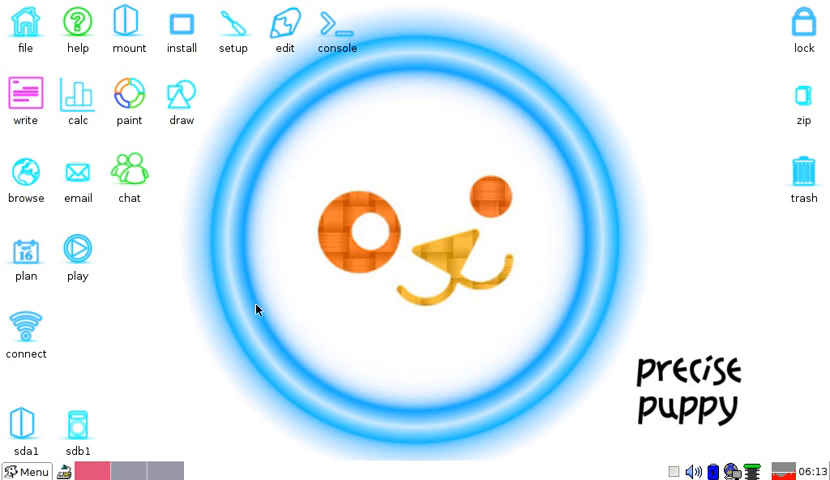